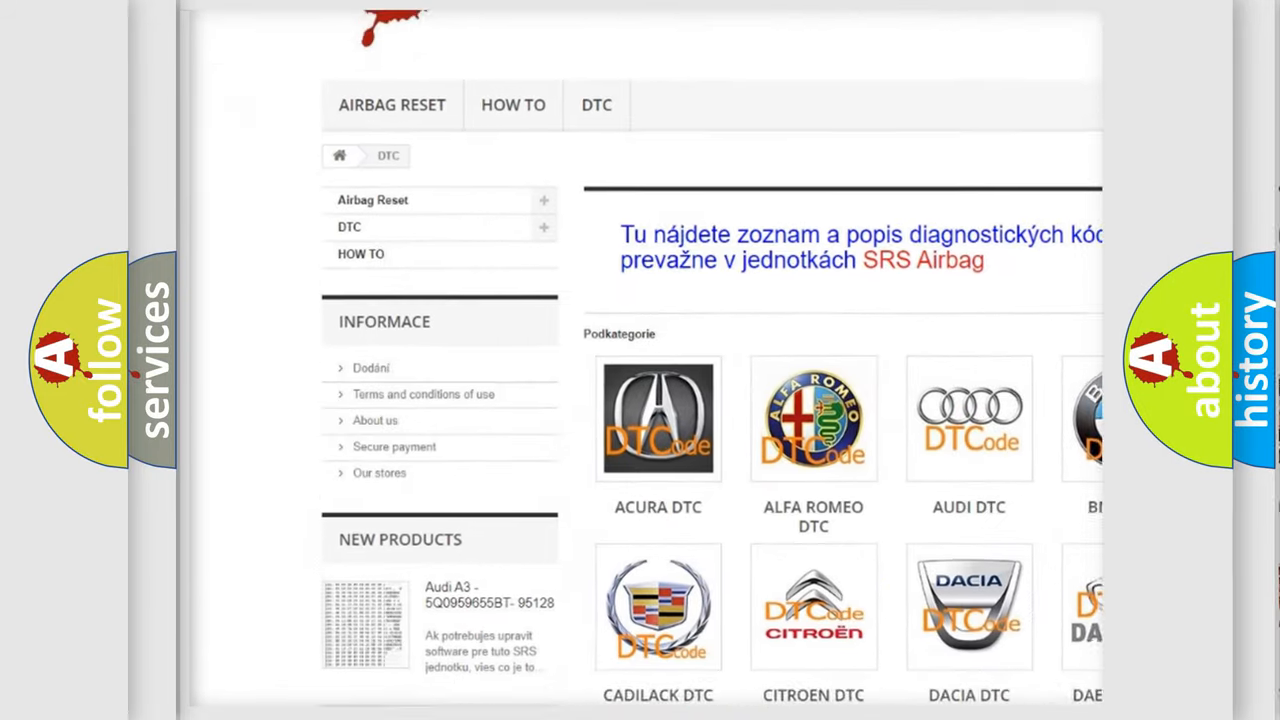
scroll("down", 3)
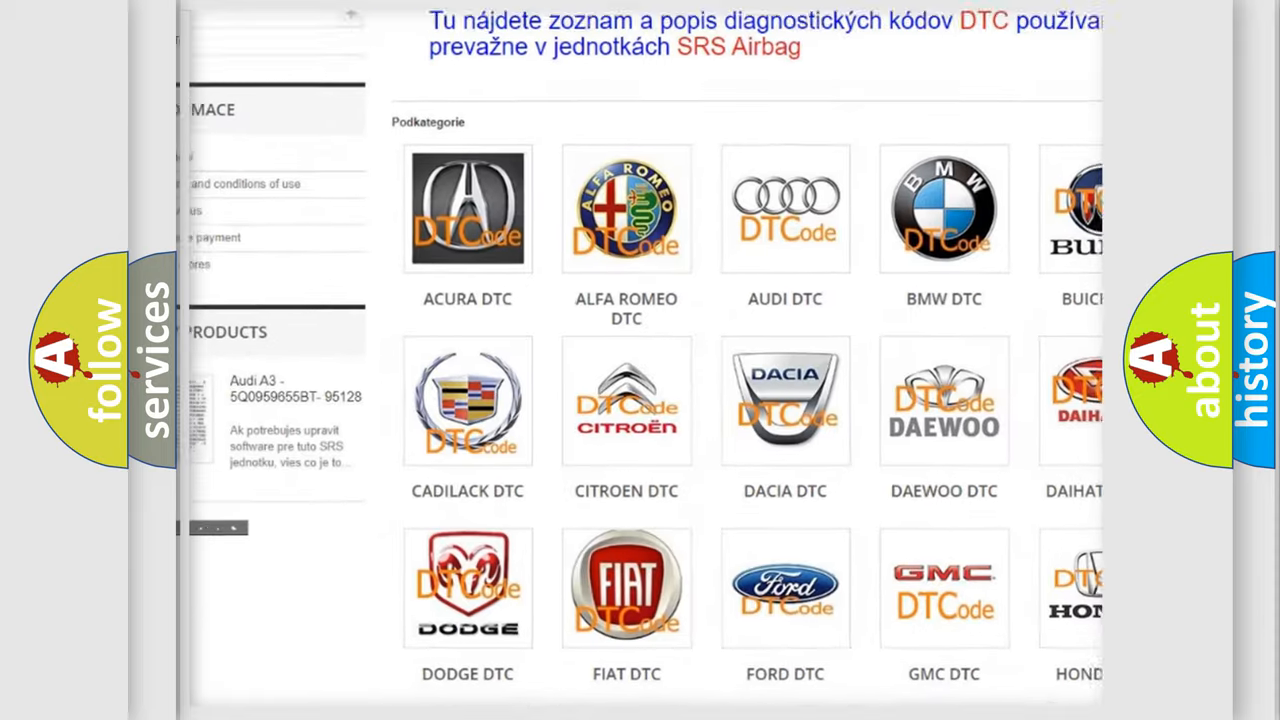
scroll("down", 3)
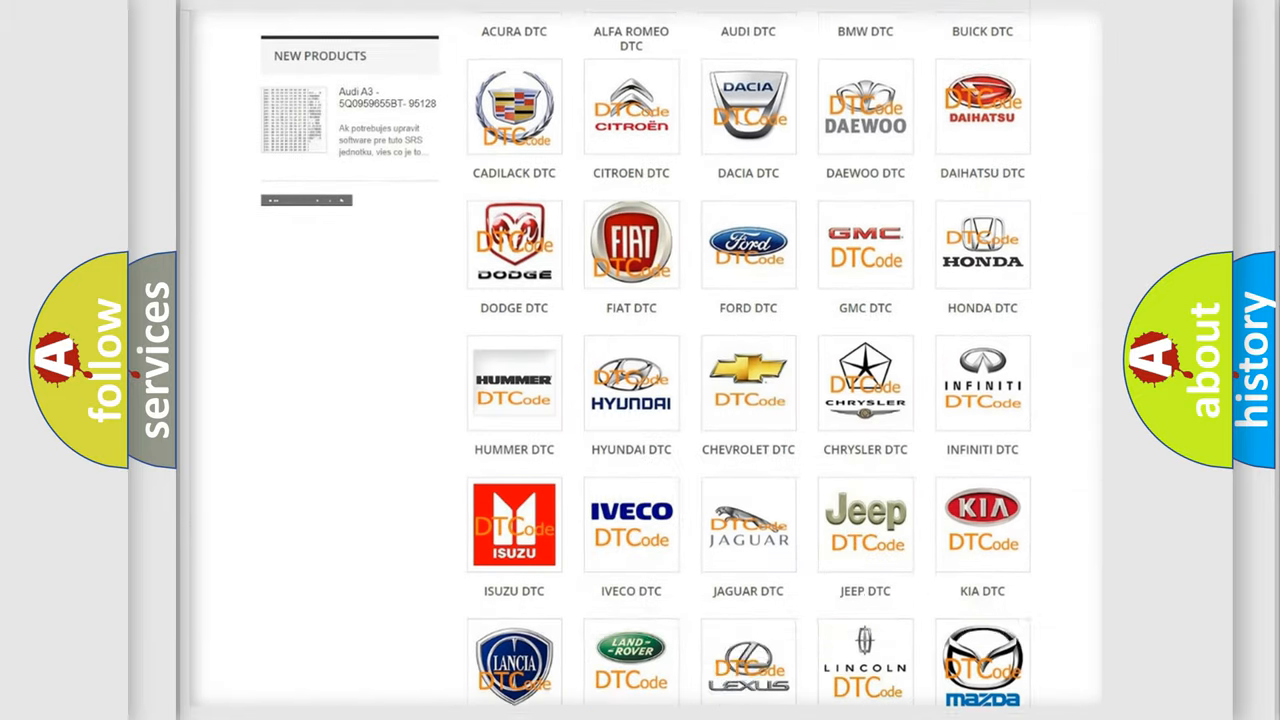
scroll("down", 3)
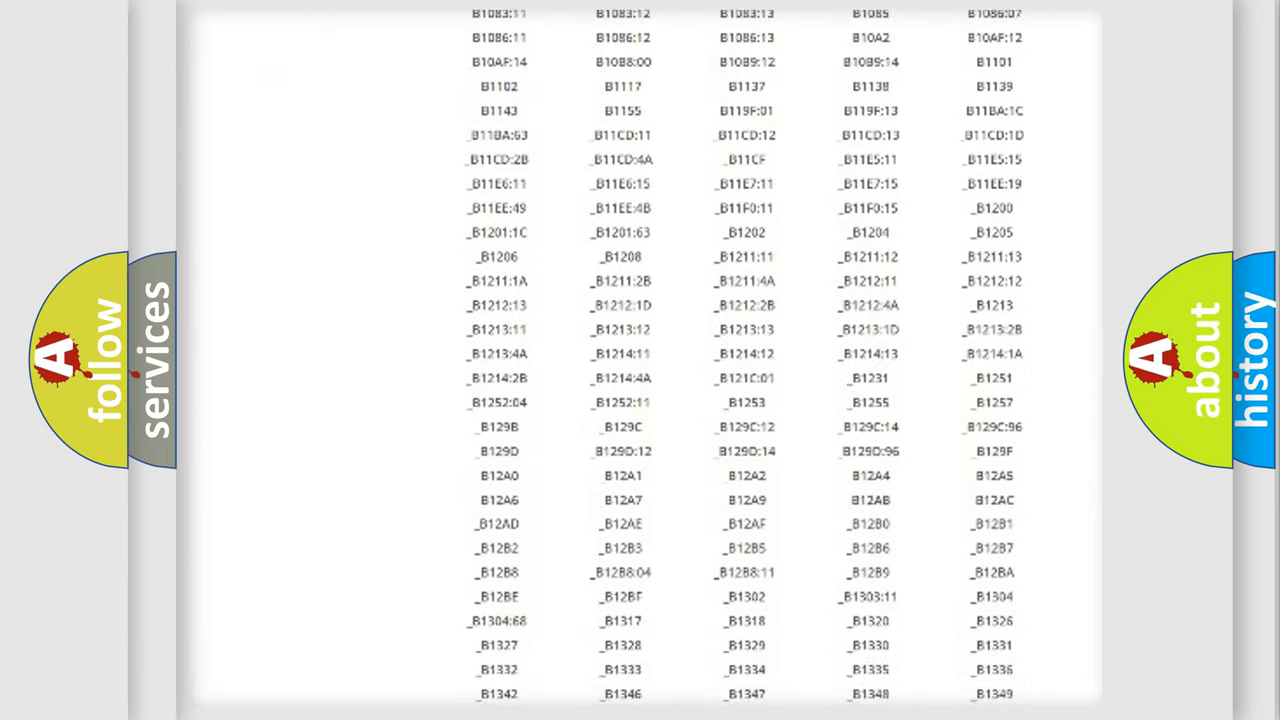
scroll("down", 3)
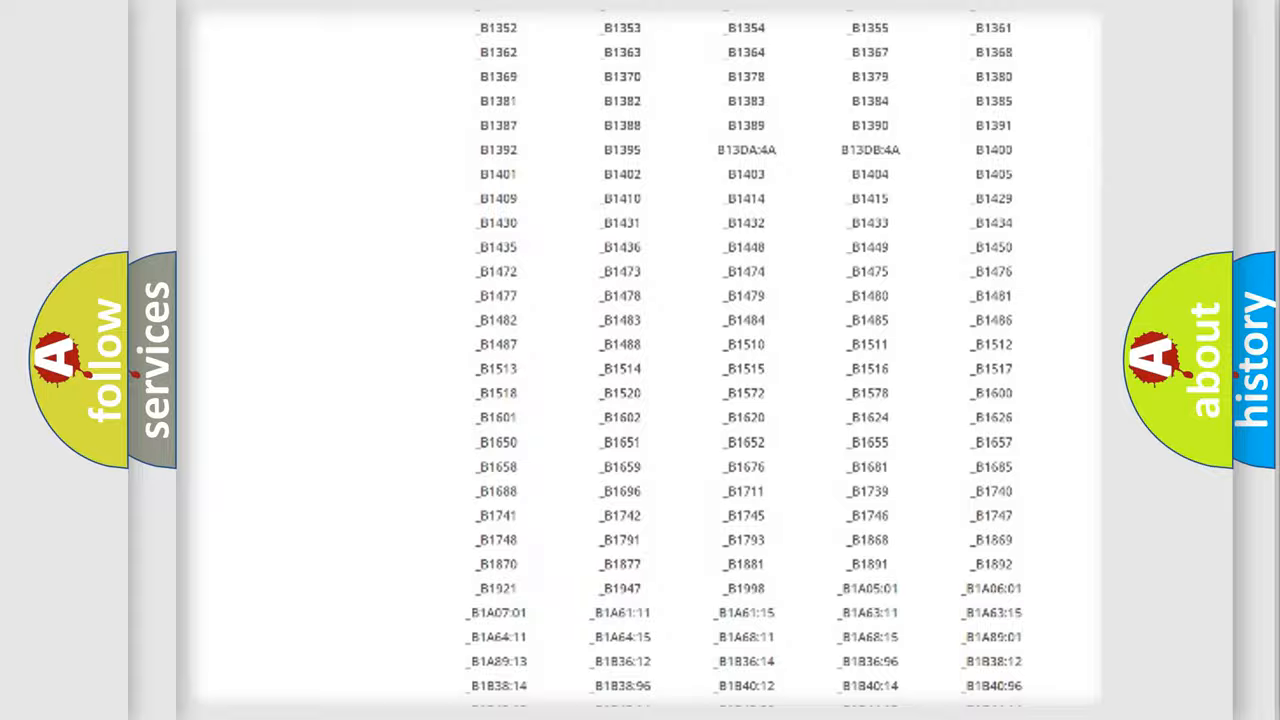